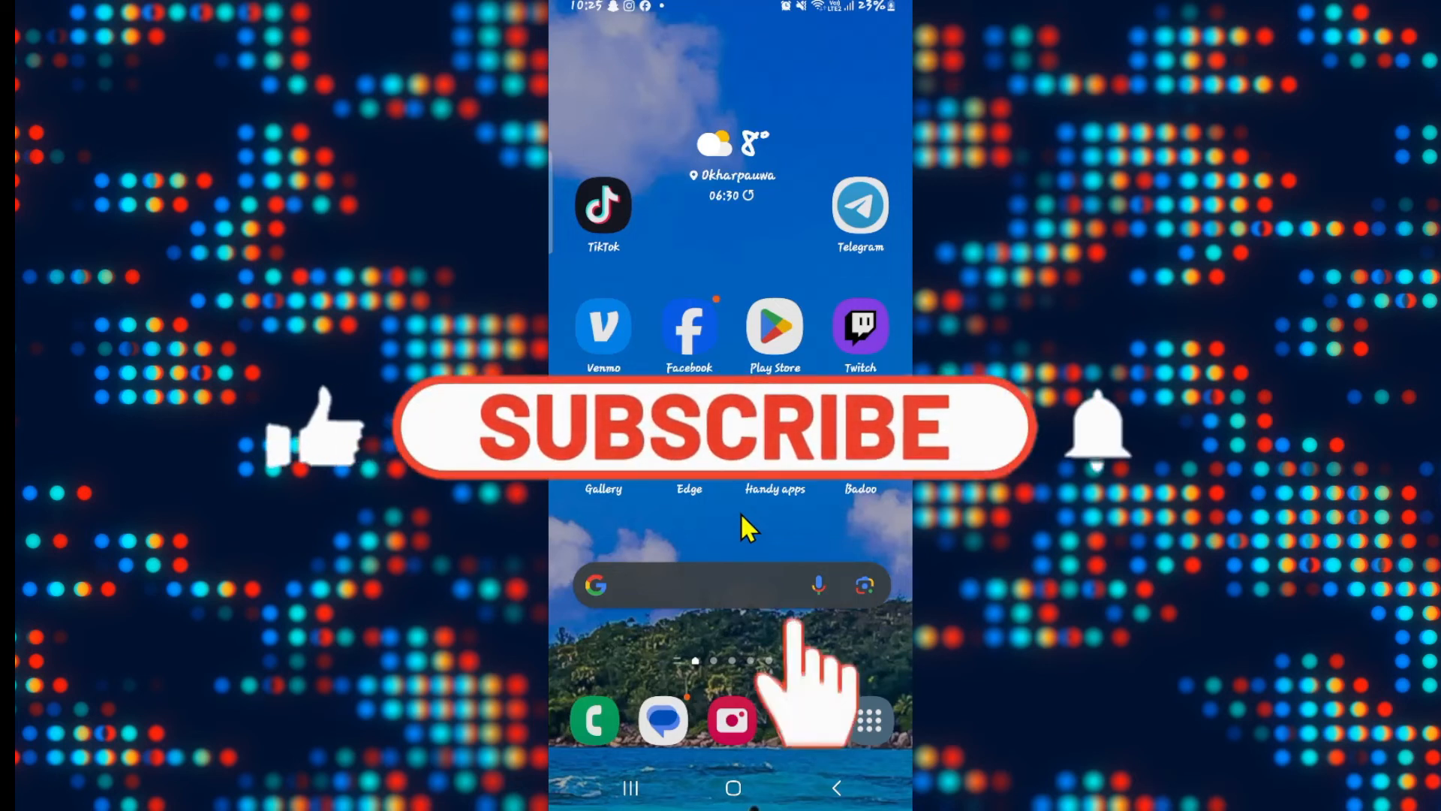
Launch Telegram and open the Vinaju(R) conversation from the chat list.
click(717, 435)
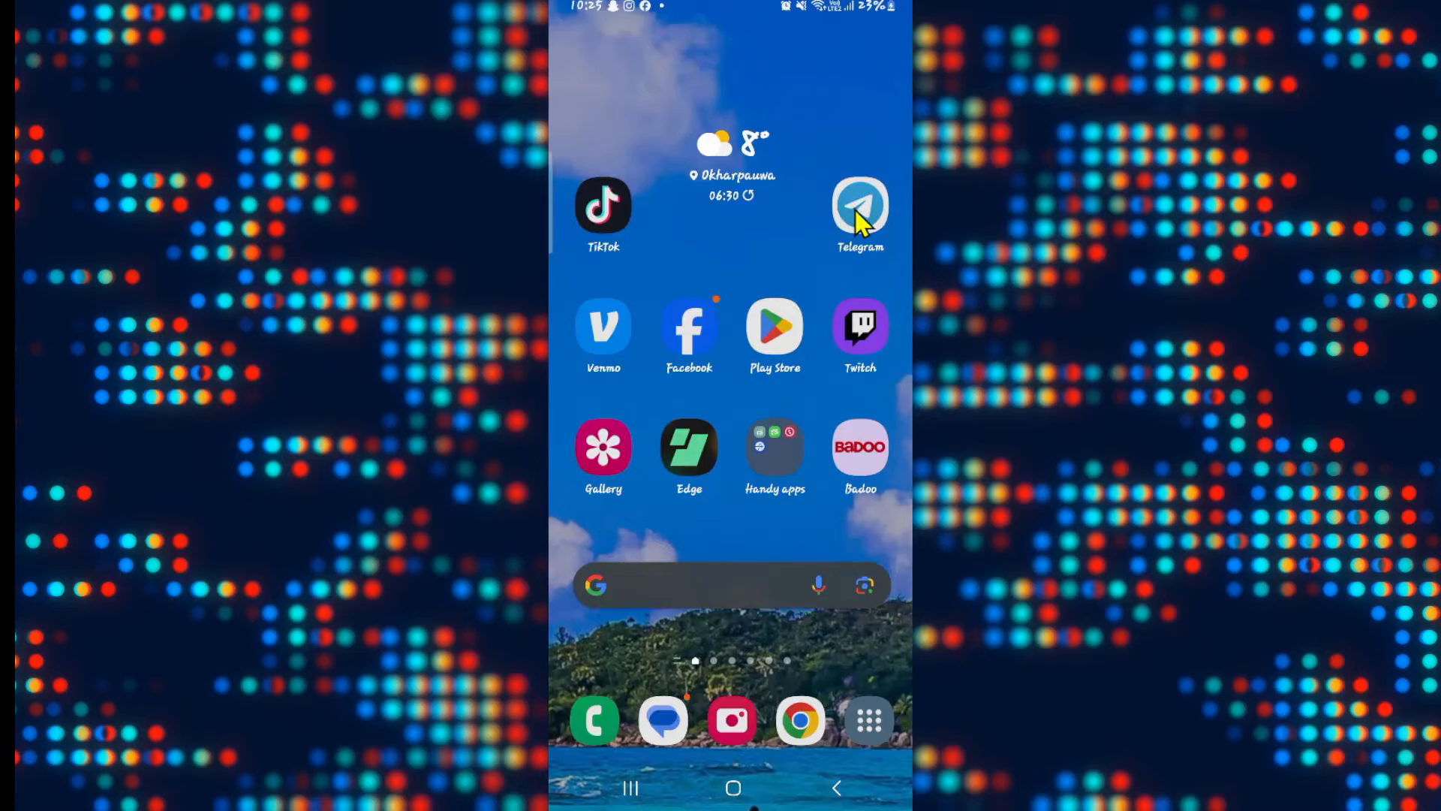
click(859, 204)
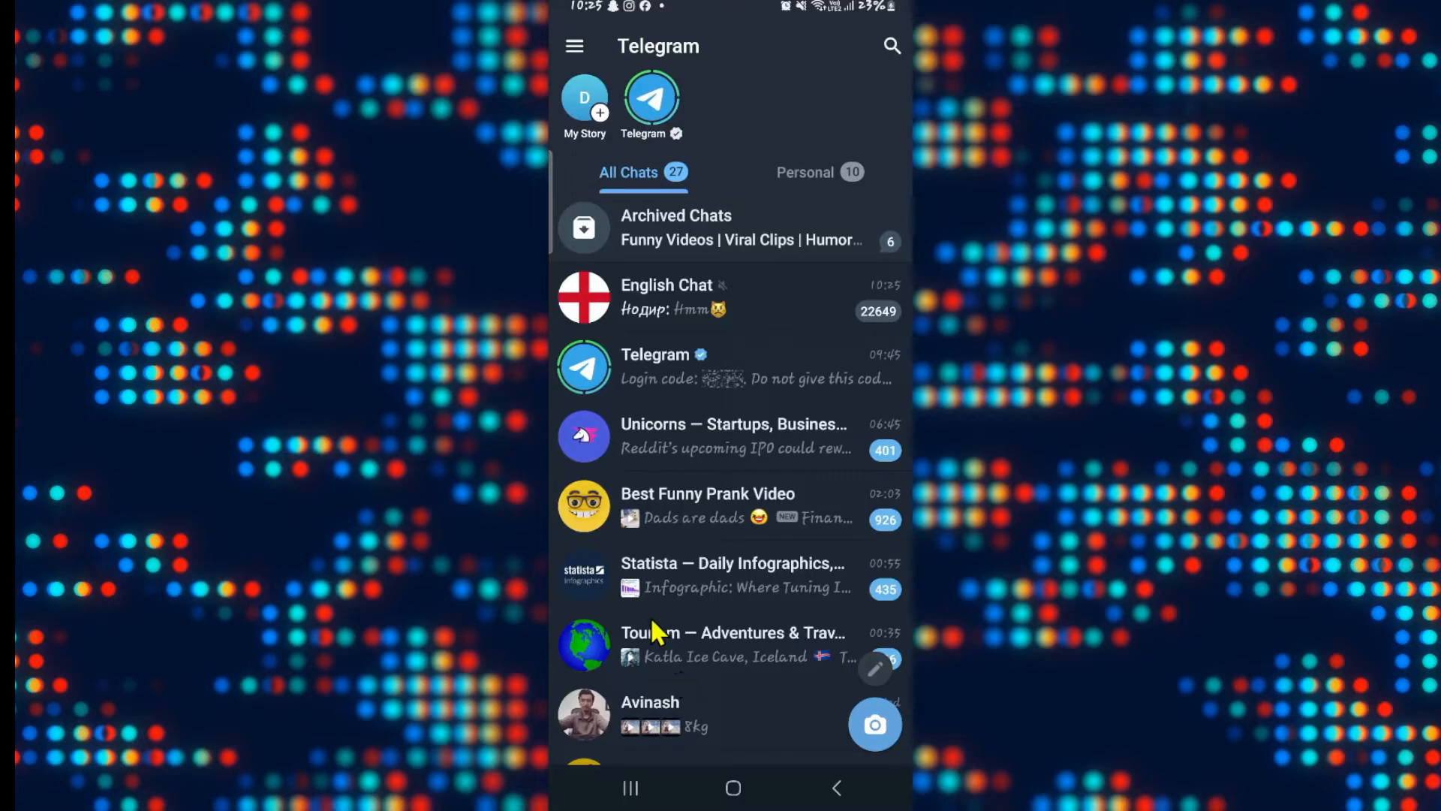
mouse_move(700, 517)
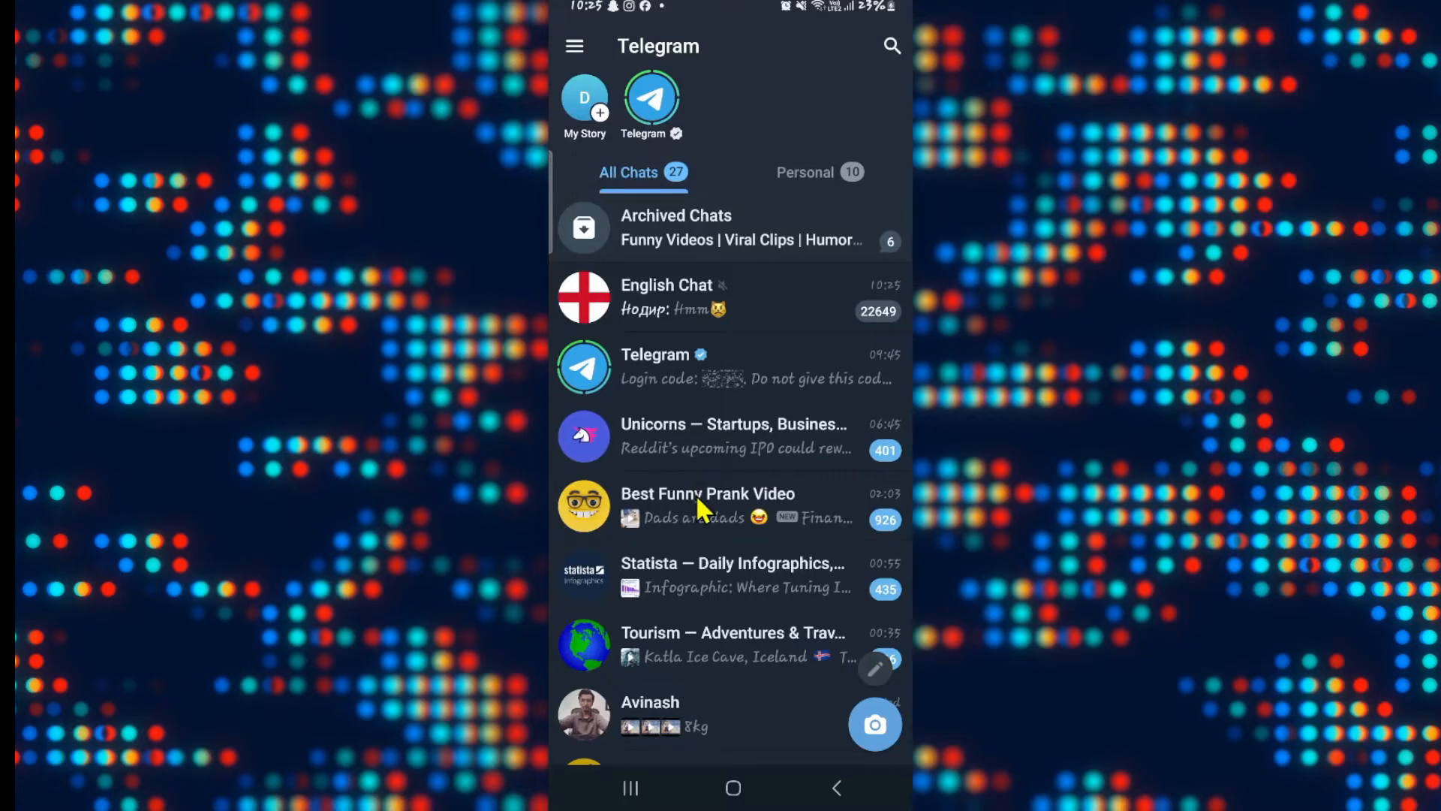
mouse_move(699, 633)
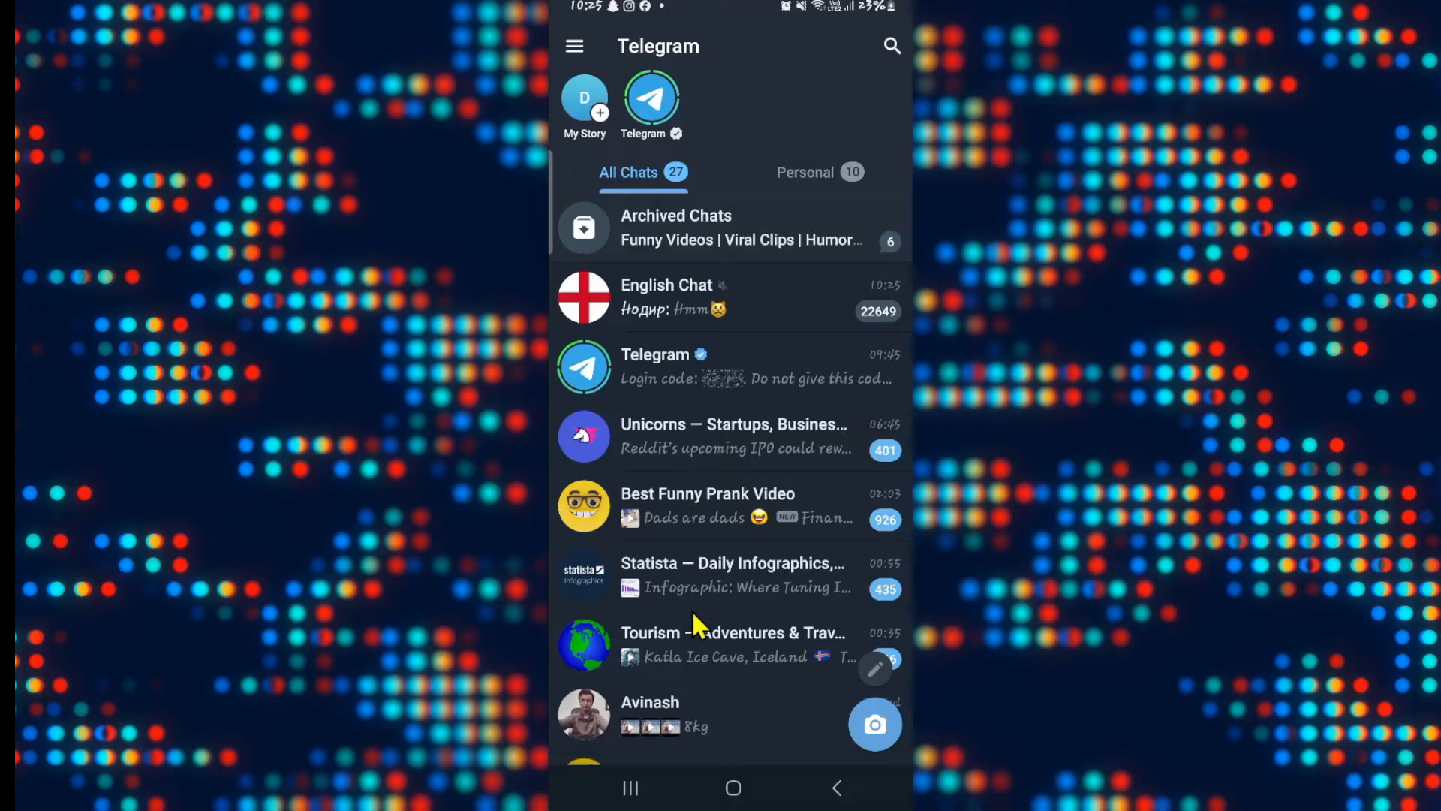
mouse_move(680, 643)
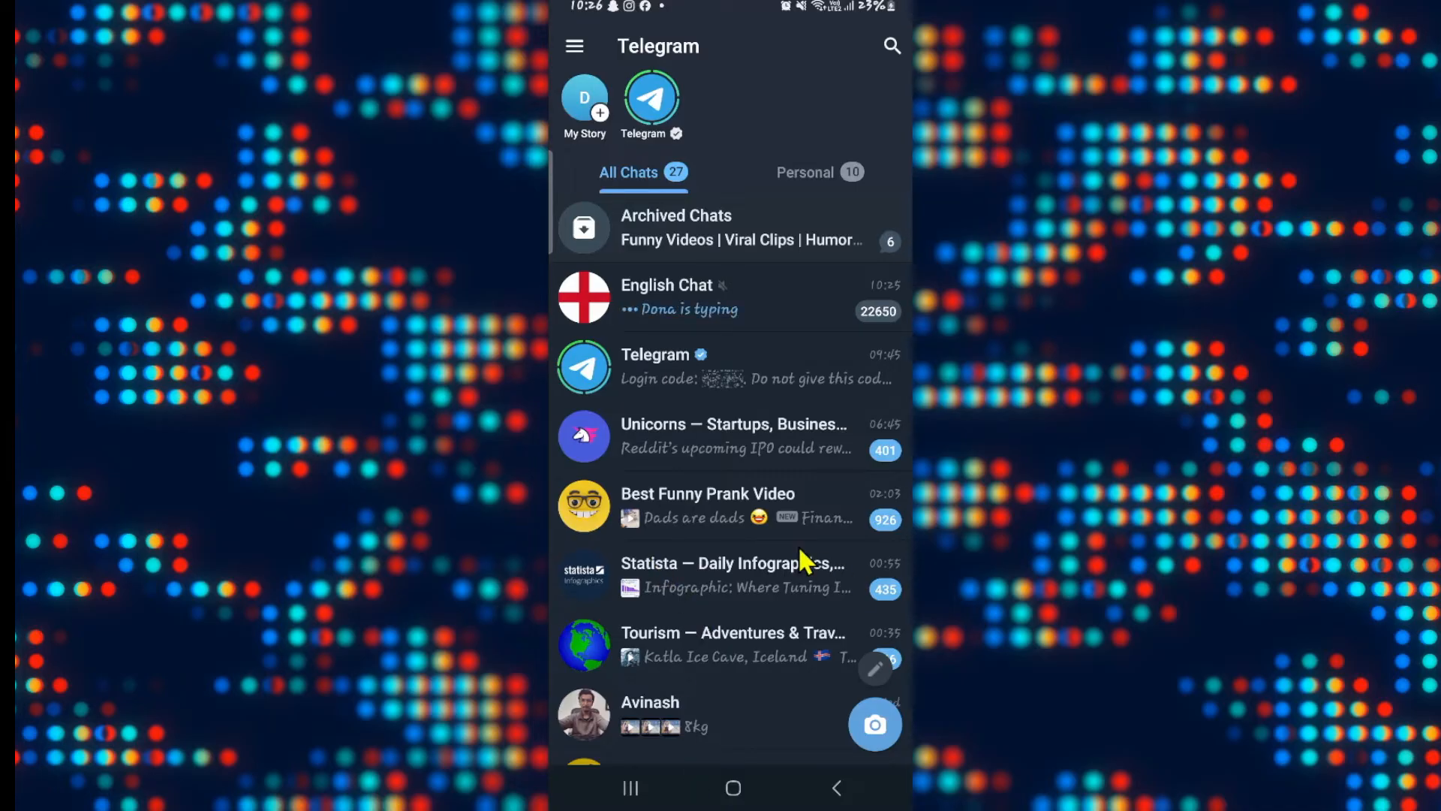
mouse_move(689, 502)
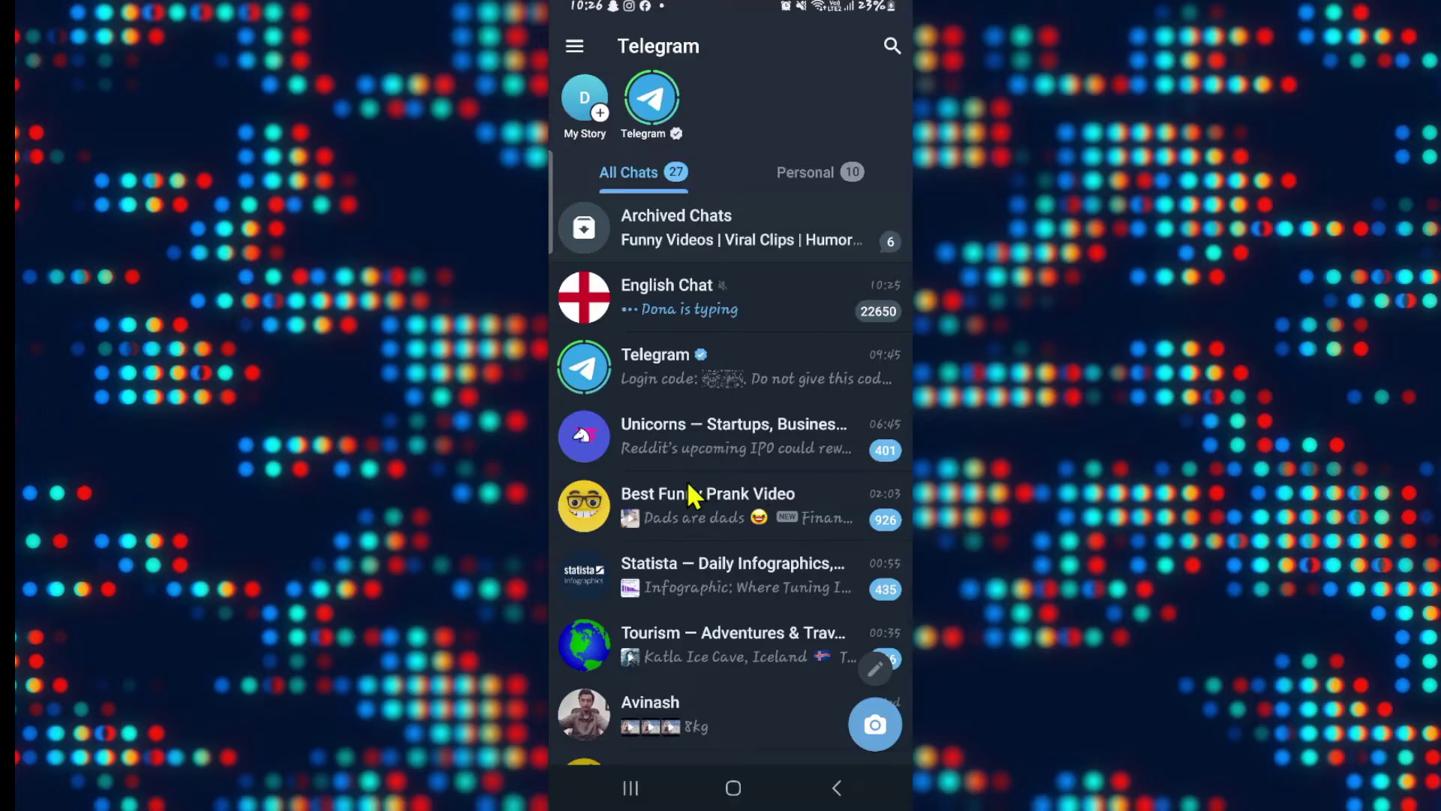
mouse_move(693, 596)
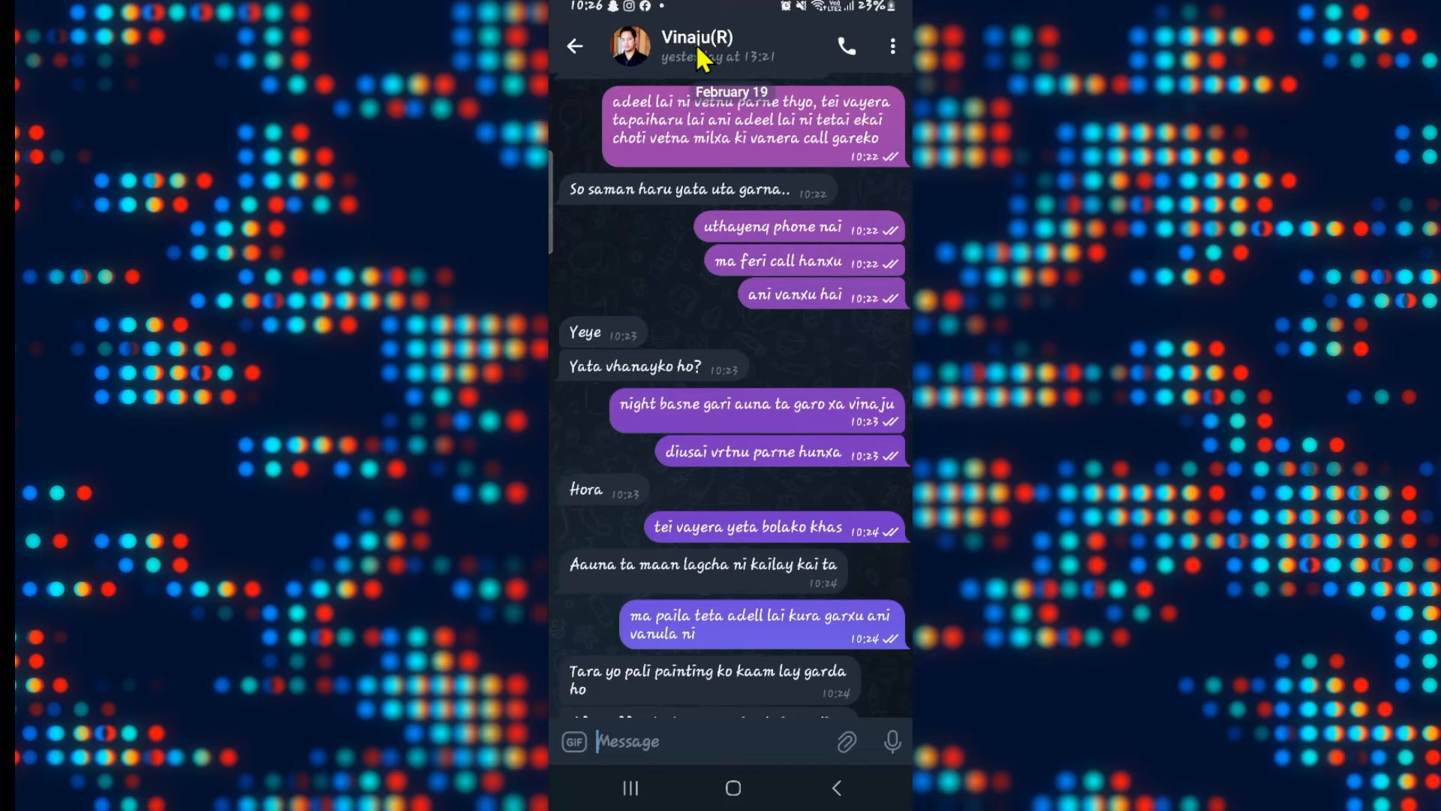
From Vinaju(R)'s profile menu, choose Start Secret Chat and confirm with Start.
click(685, 37)
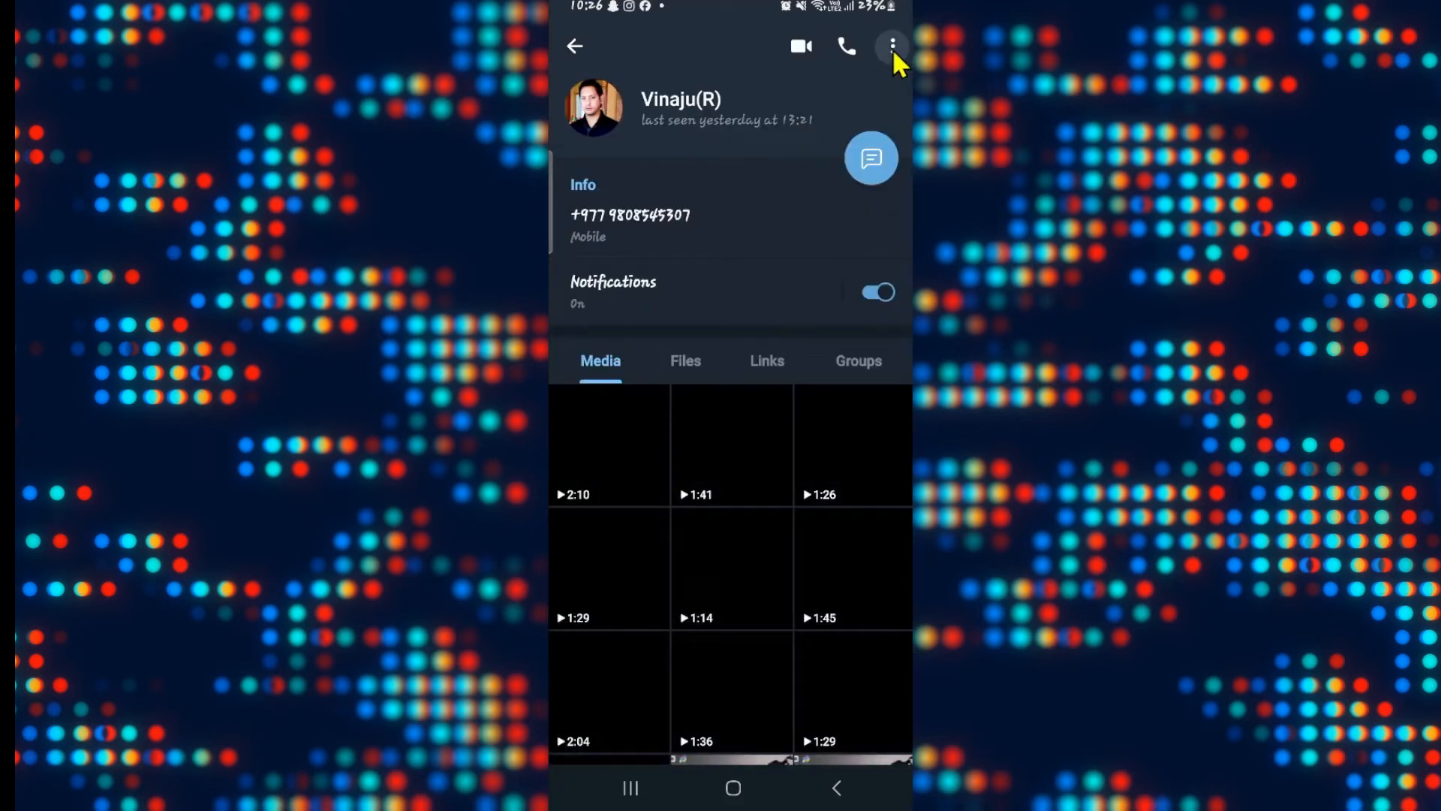
click(892, 44)
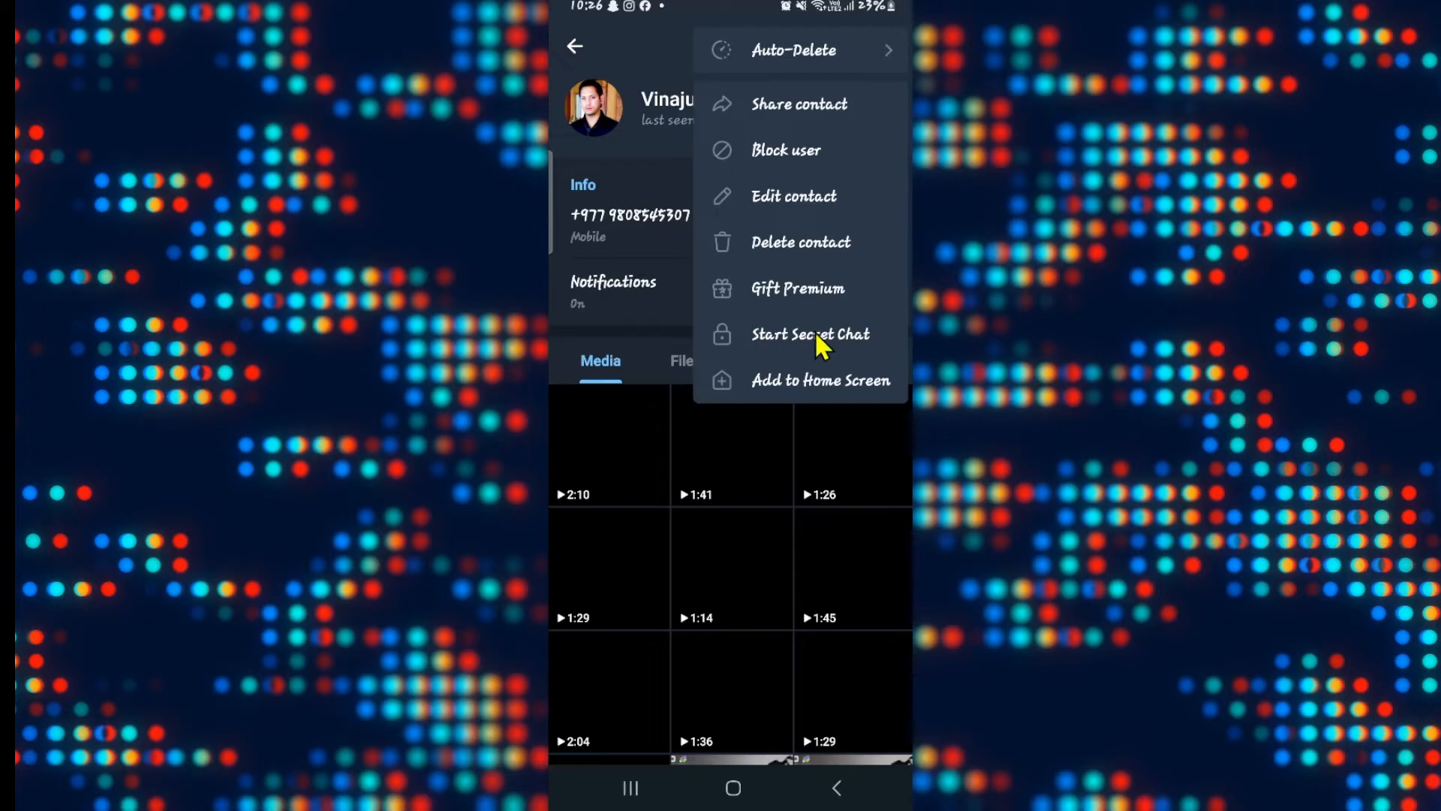
mouse_move(781, 359)
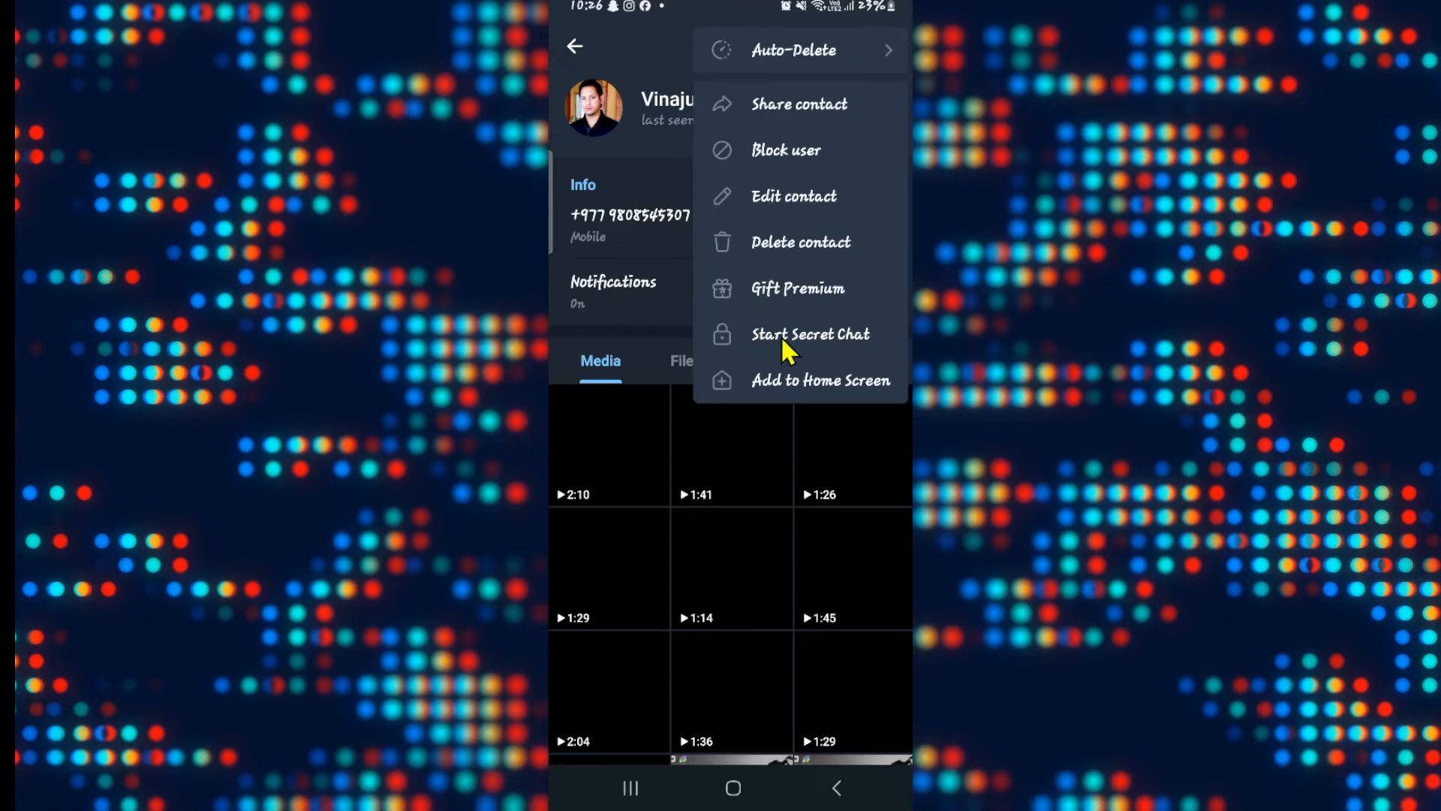
click(810, 334)
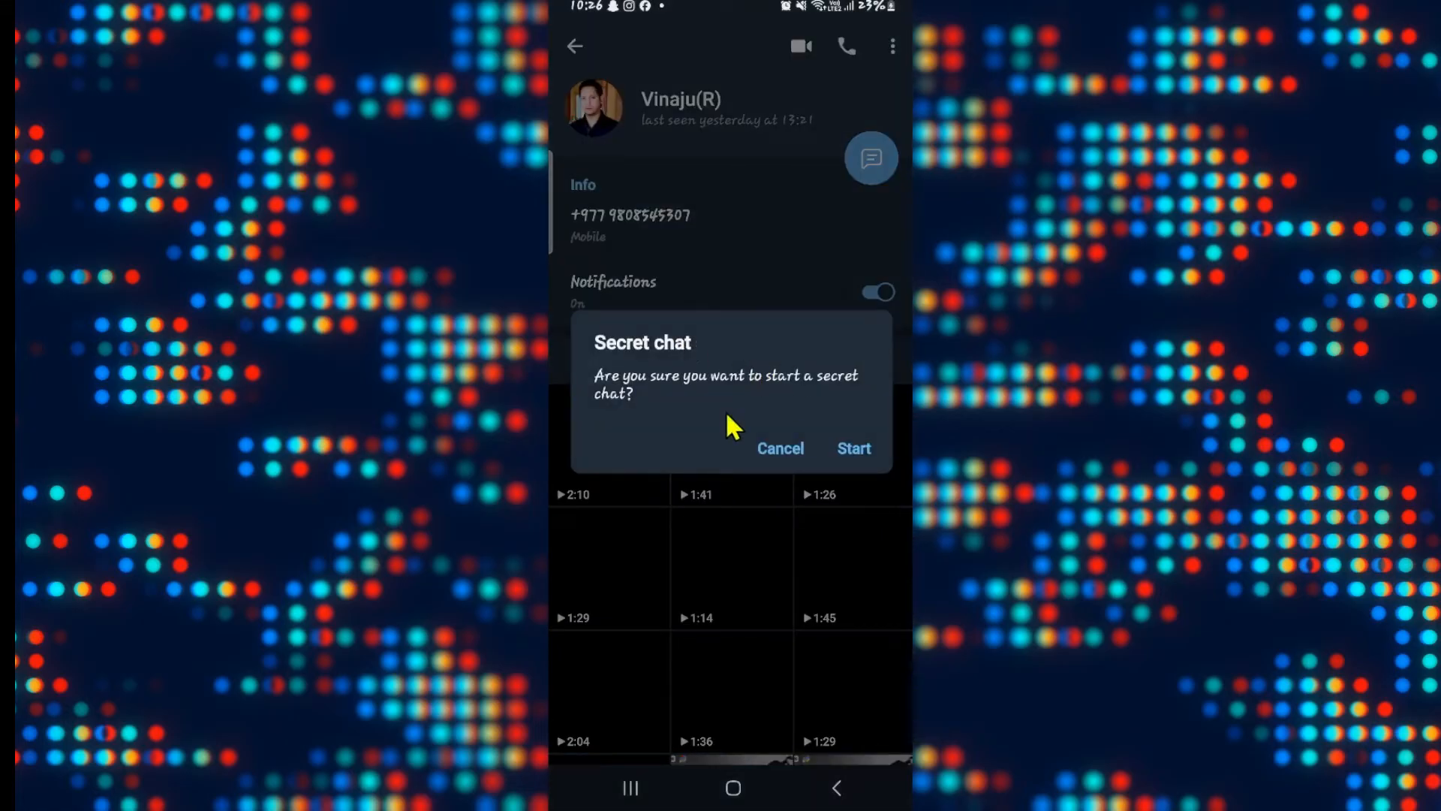
mouse_move(814, 420)
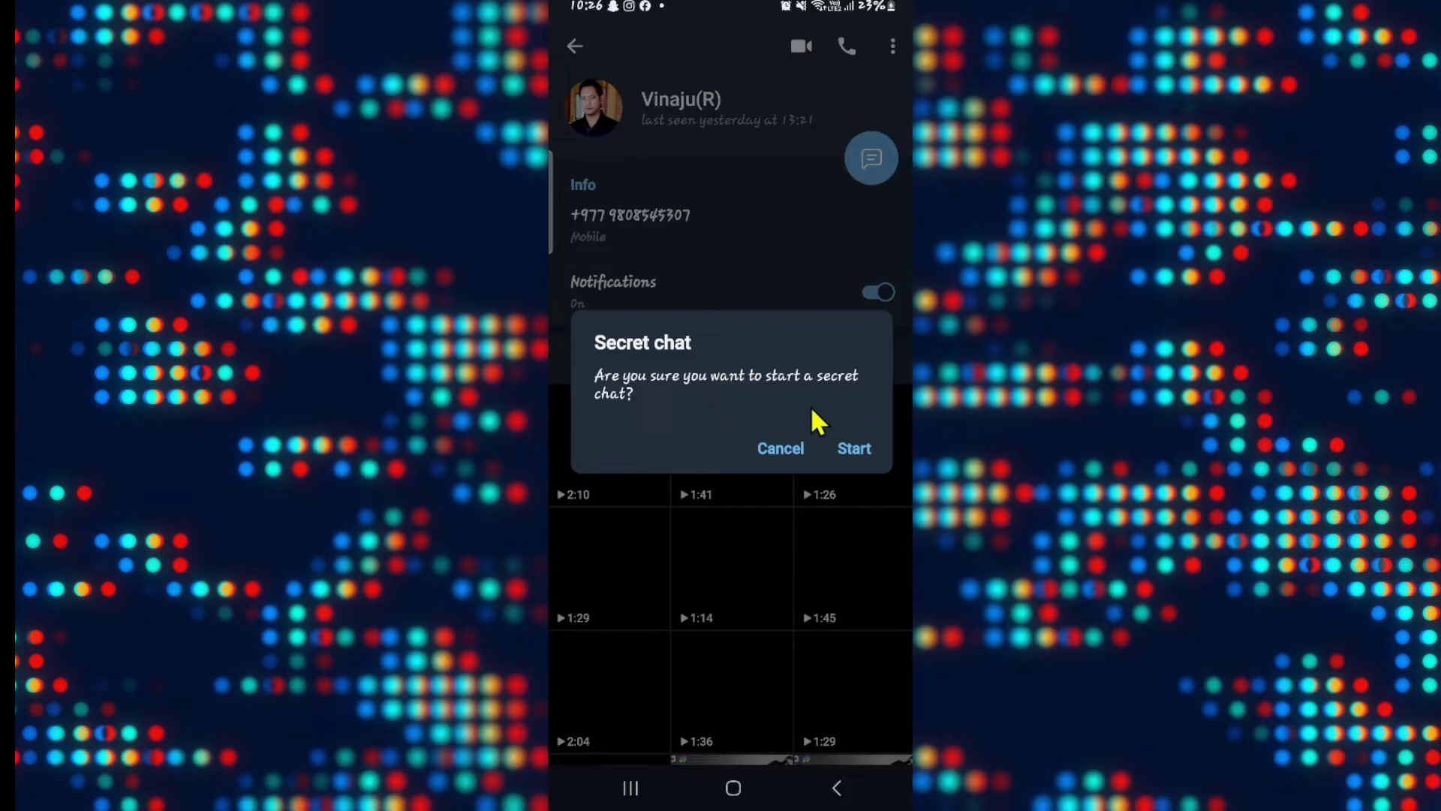
mouse_move(845, 429)
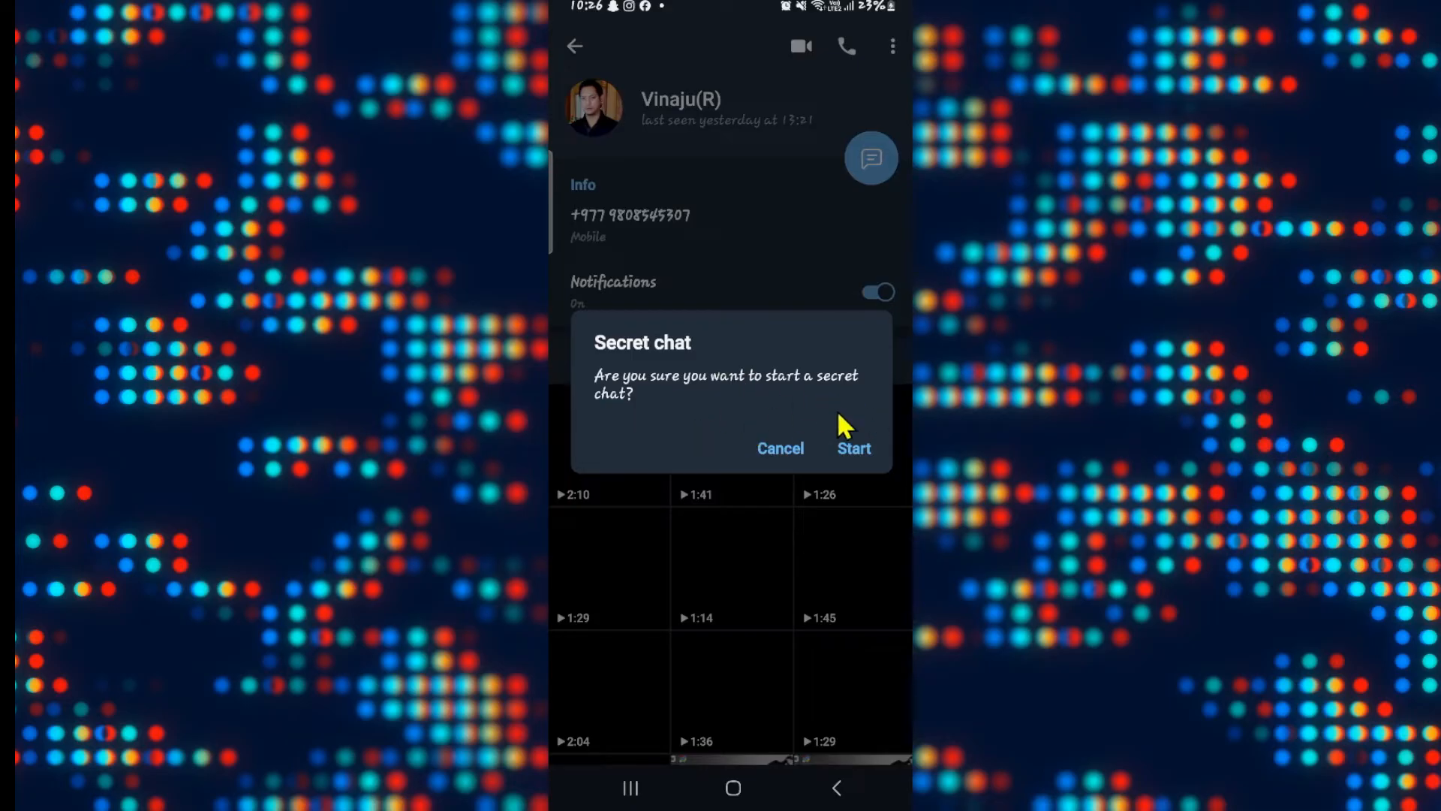
click(853, 448)
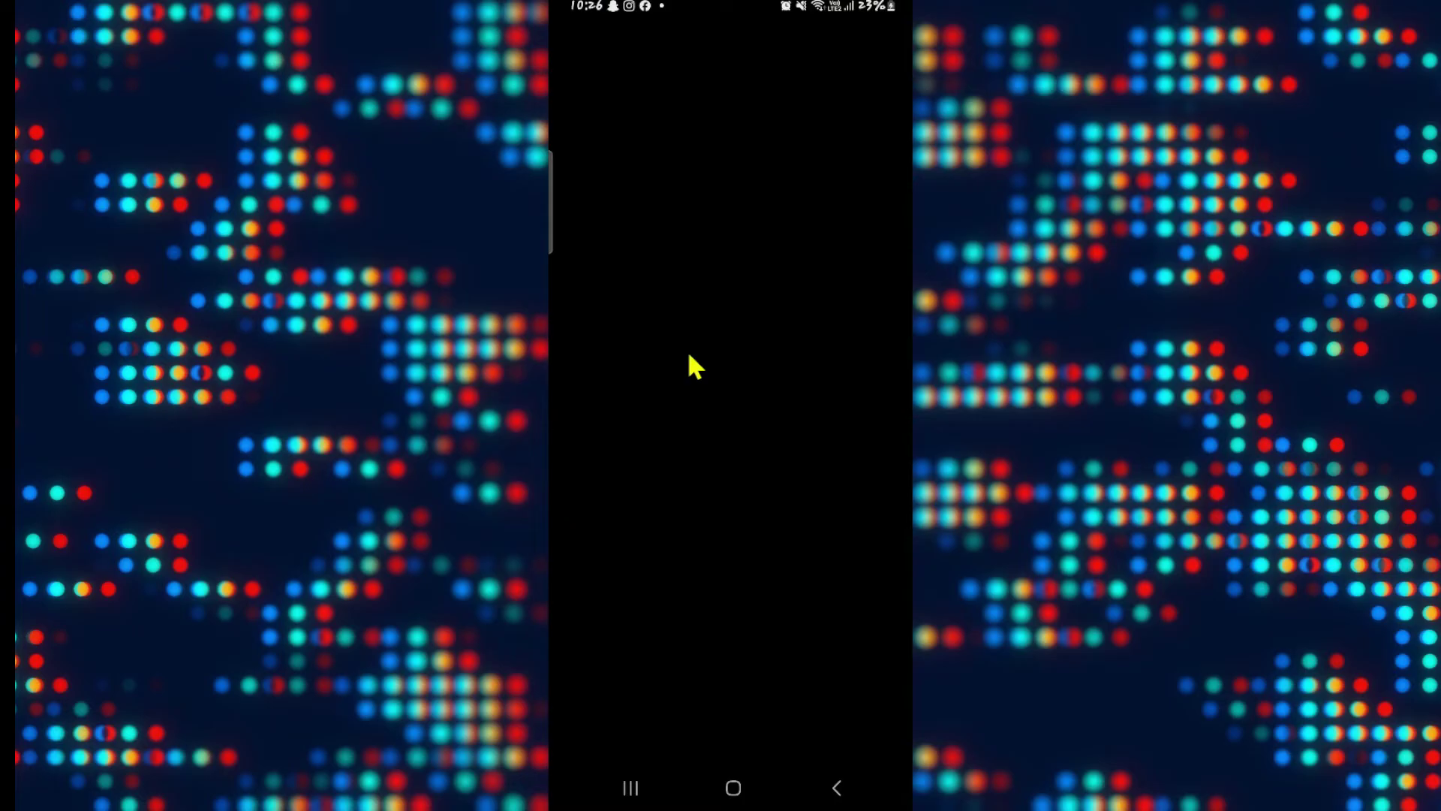
mouse_move(743, 317)
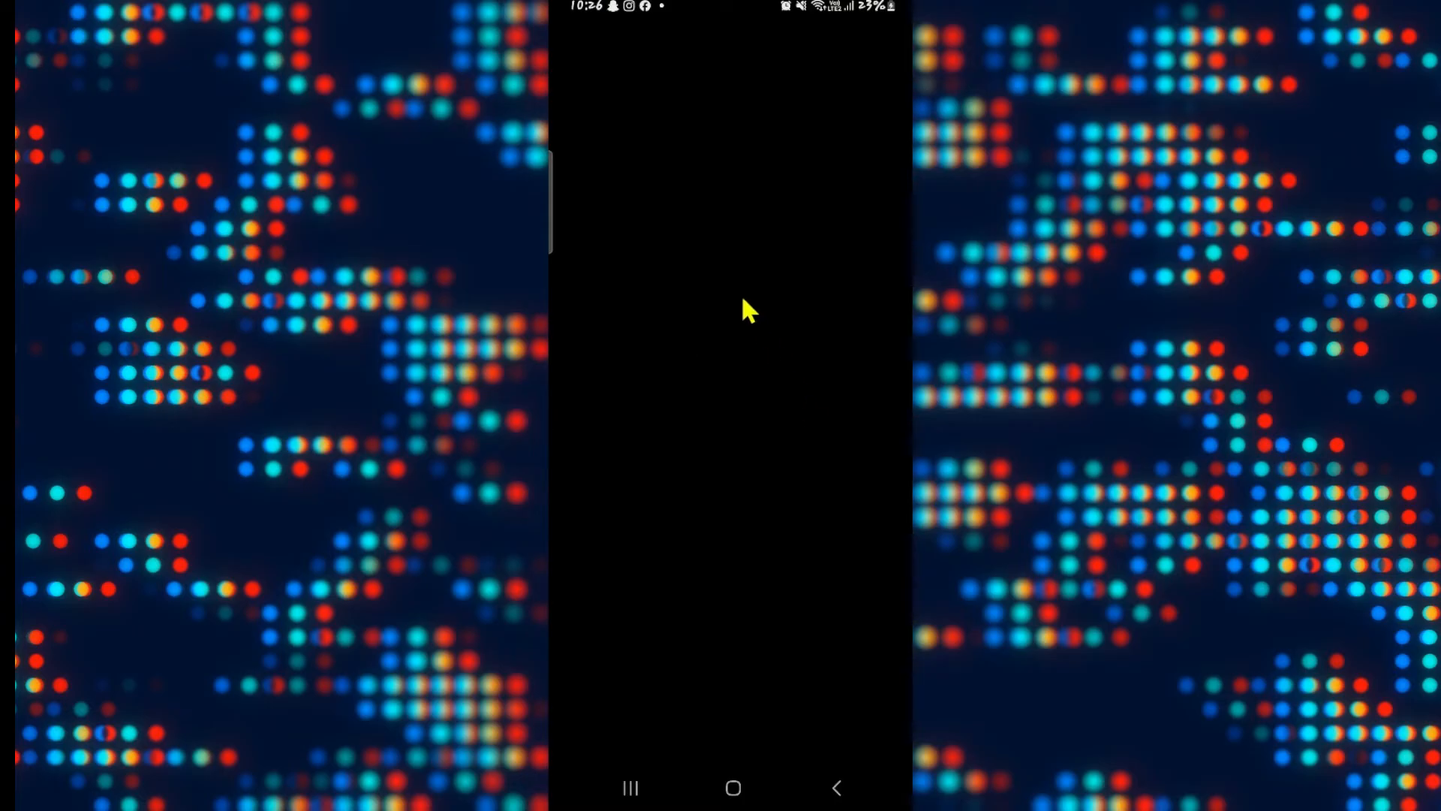
mouse_move(822, 97)
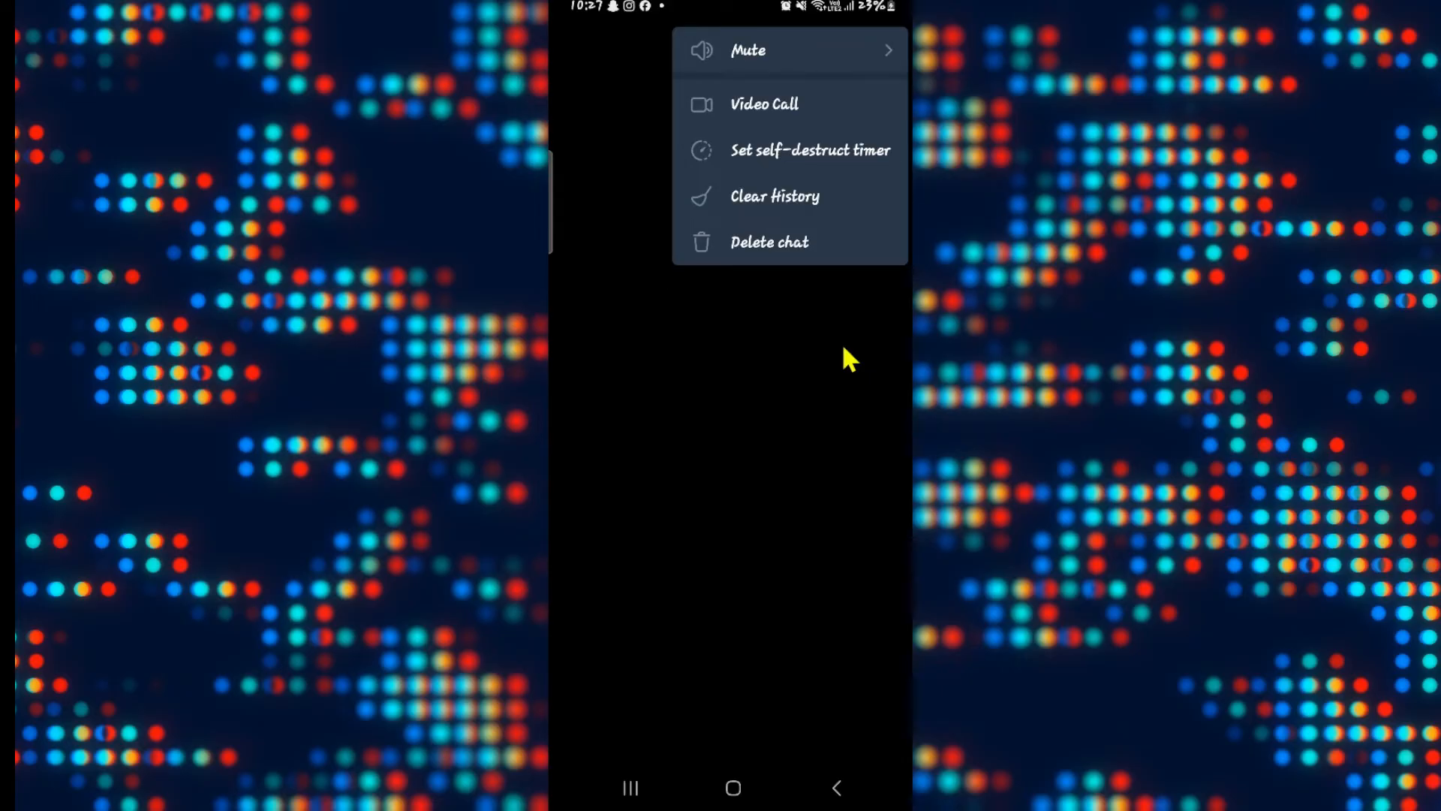
Delete the secret chat with 'Also delete for Vinaju(R)' ticked.
click(770, 242)
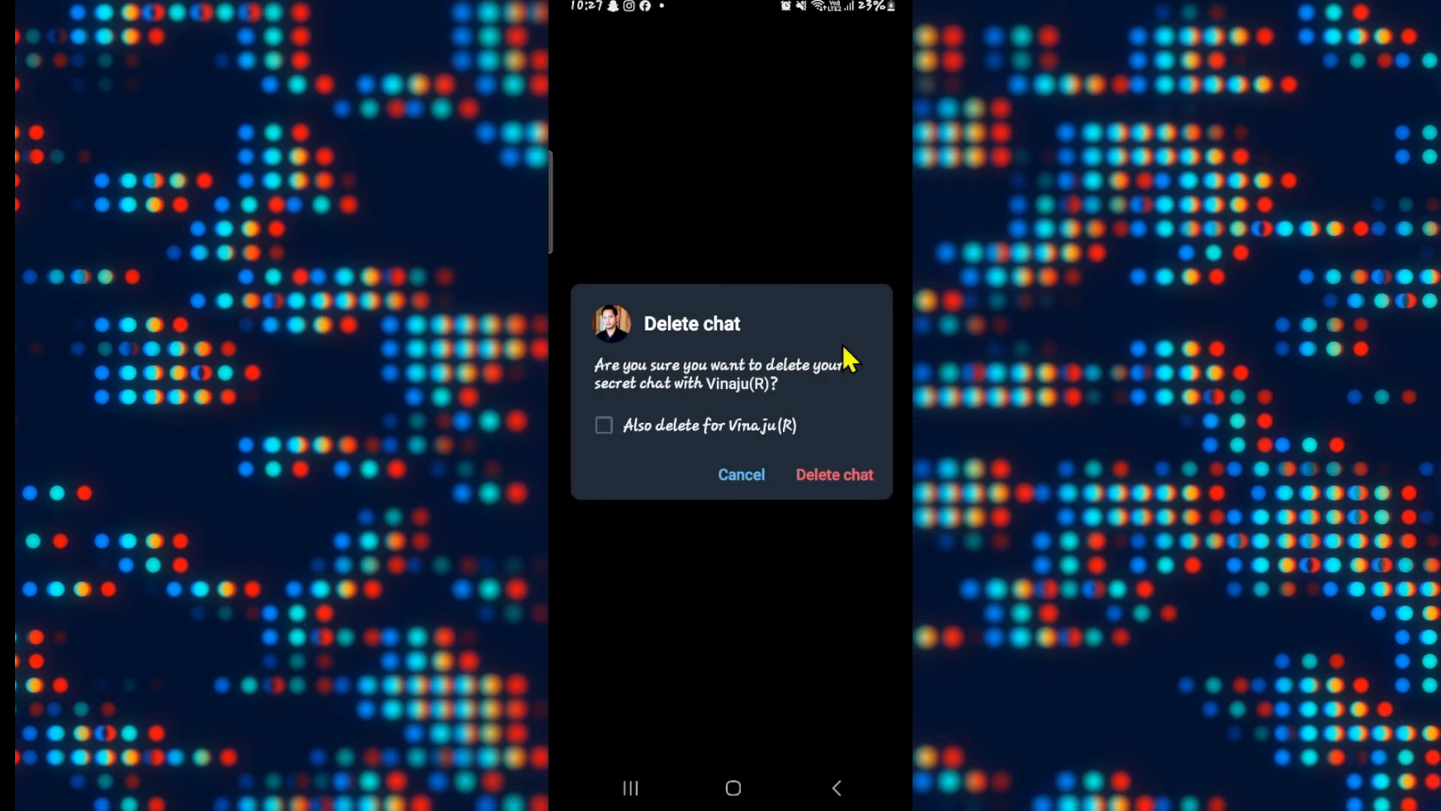
click(604, 425)
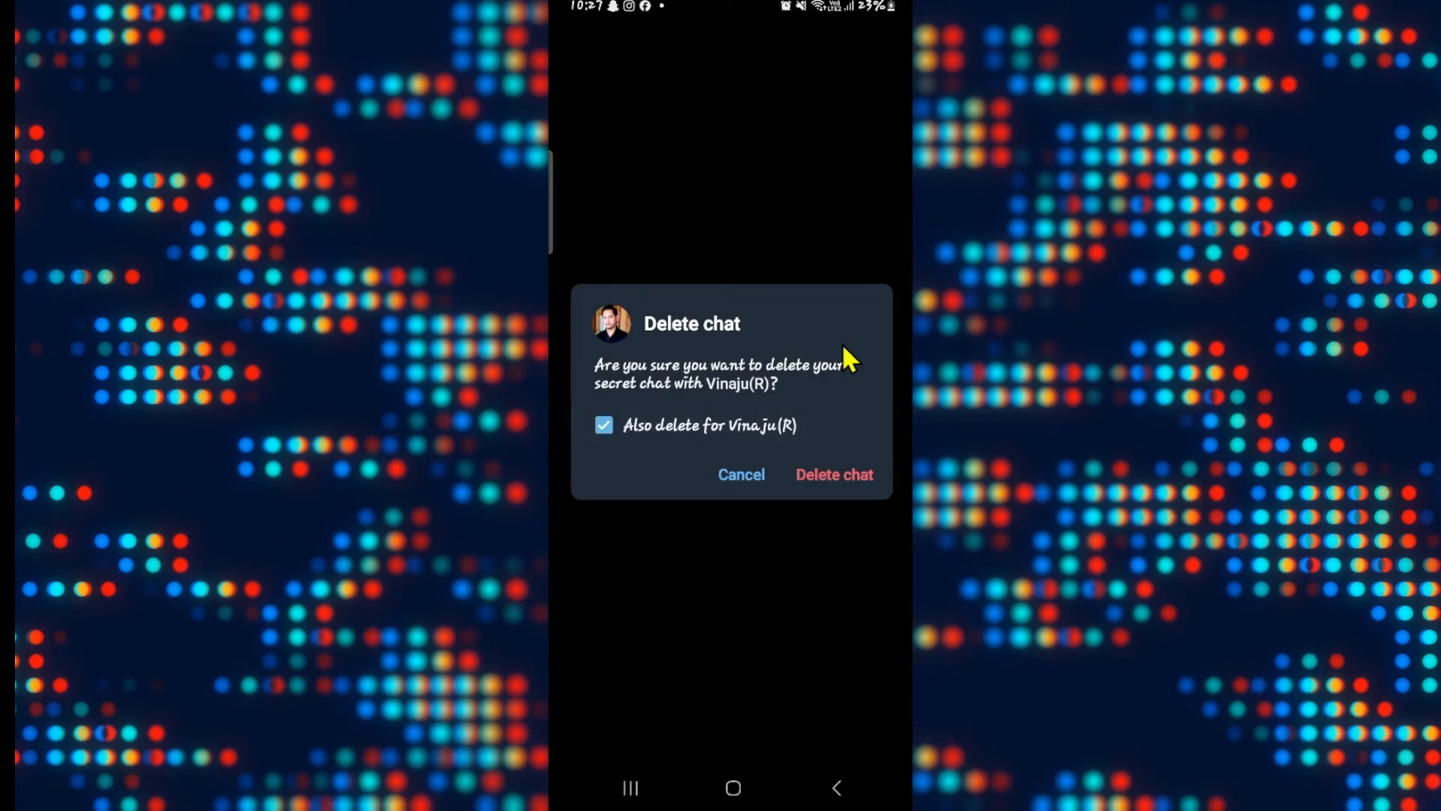
click(834, 474)
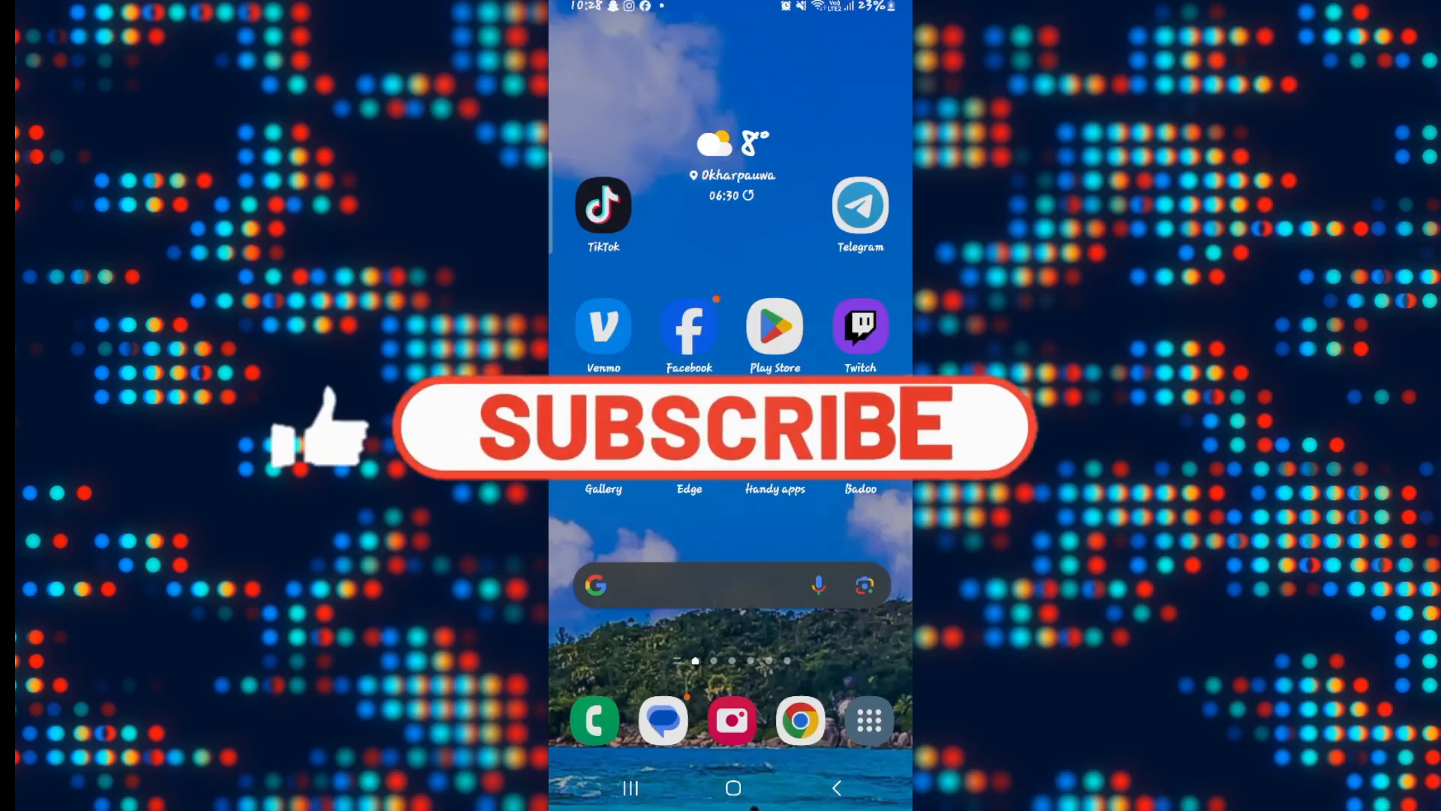
click(713, 436)
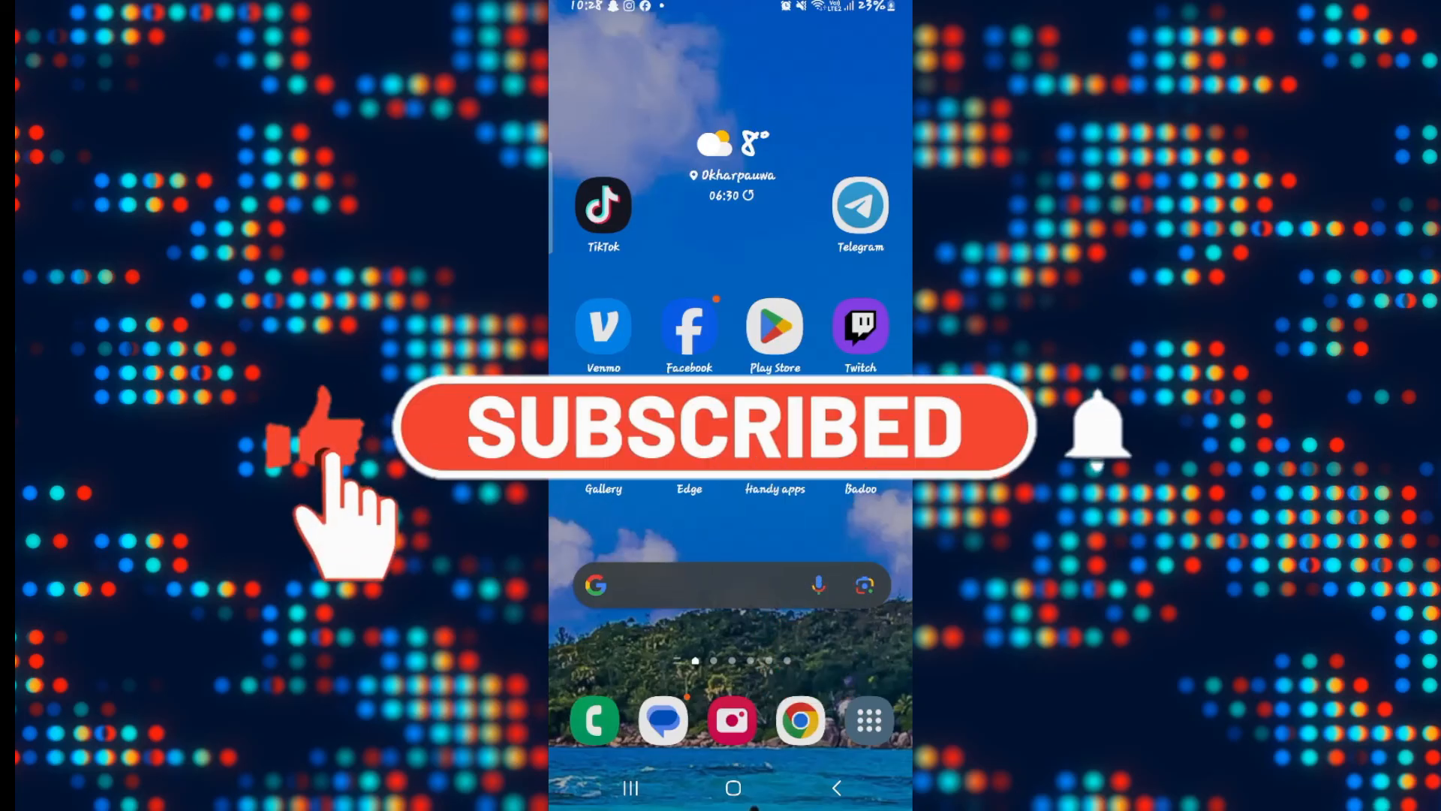